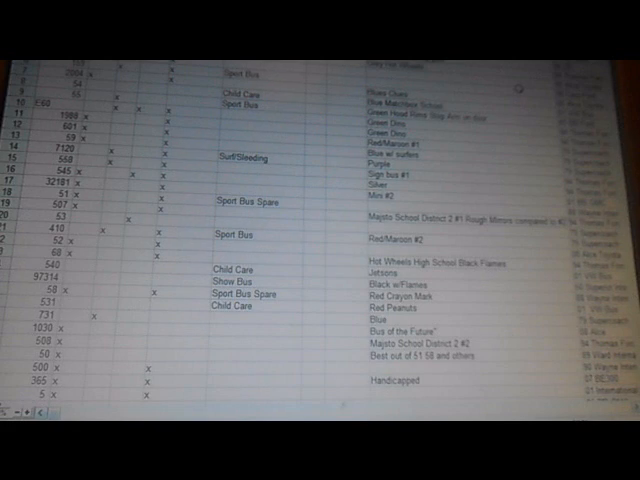
scroll("down", 3)
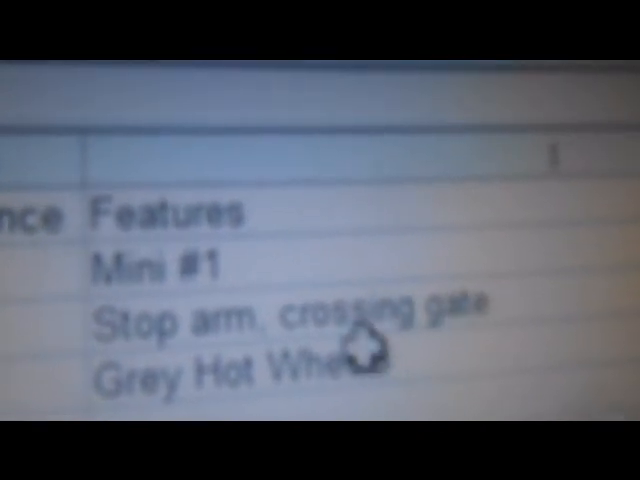
scroll("down", 3)
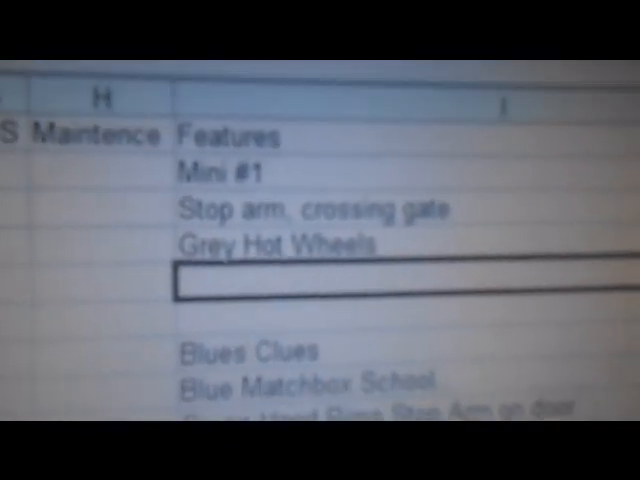
scroll("down", 3)
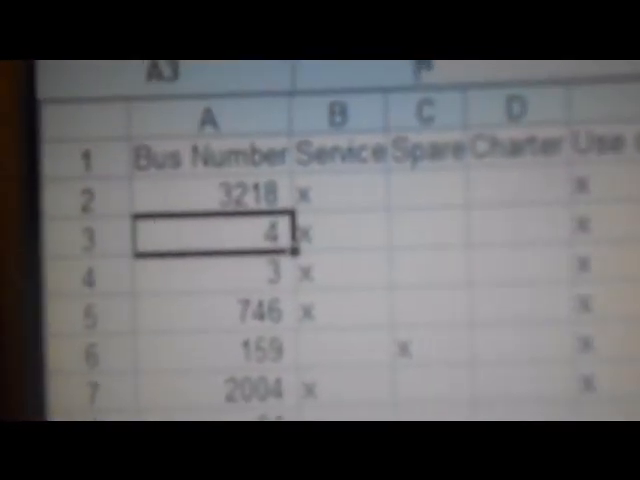
scroll("down", 3)
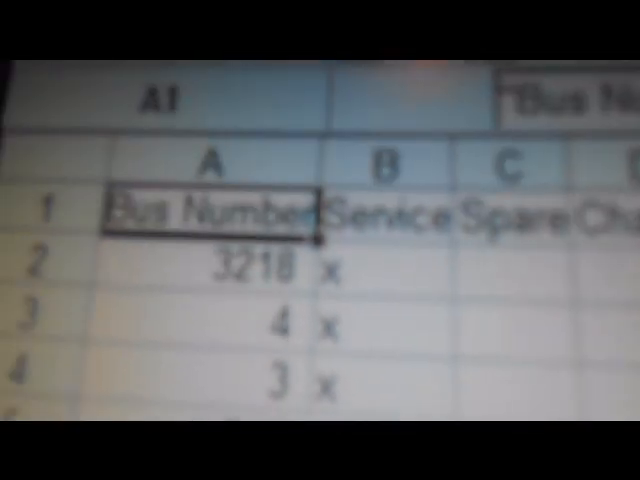
scroll("down", 3)
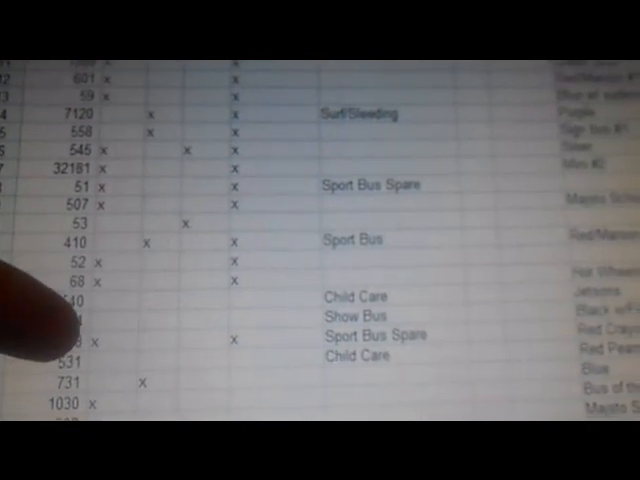
scroll("down", 3)
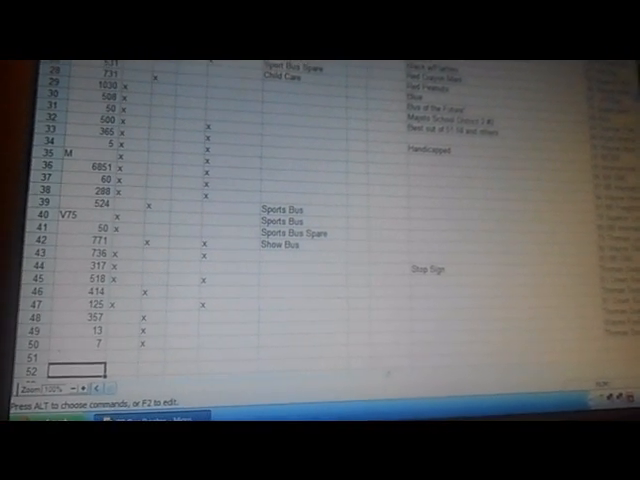